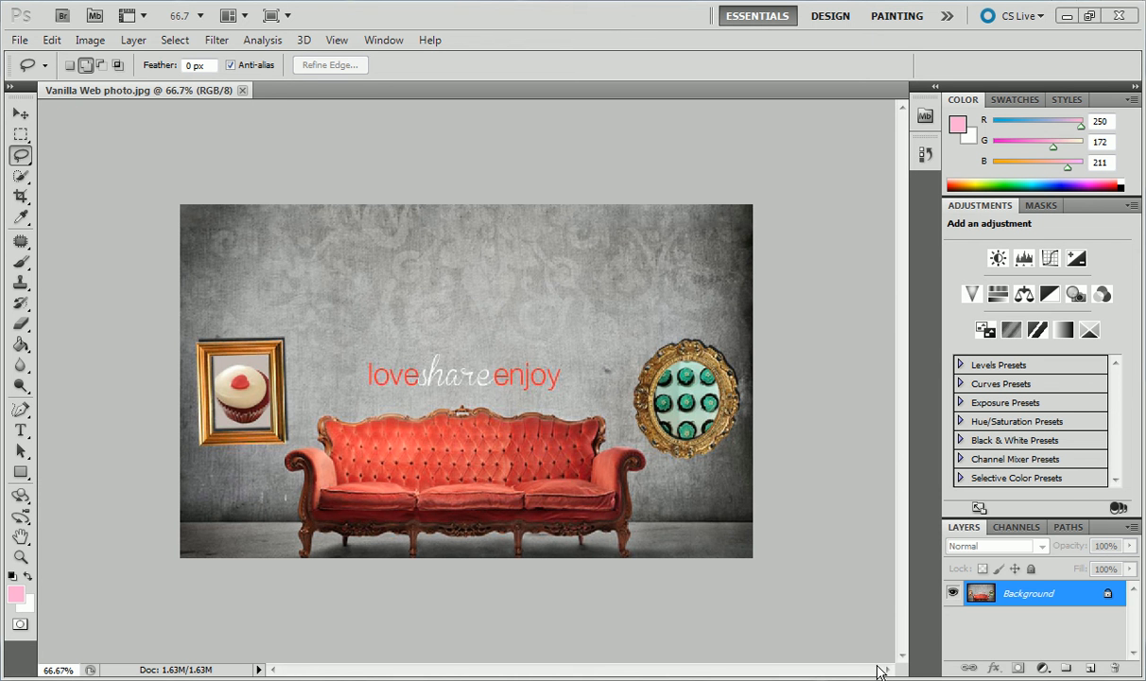
pyautogui.moveTo(855, 653)
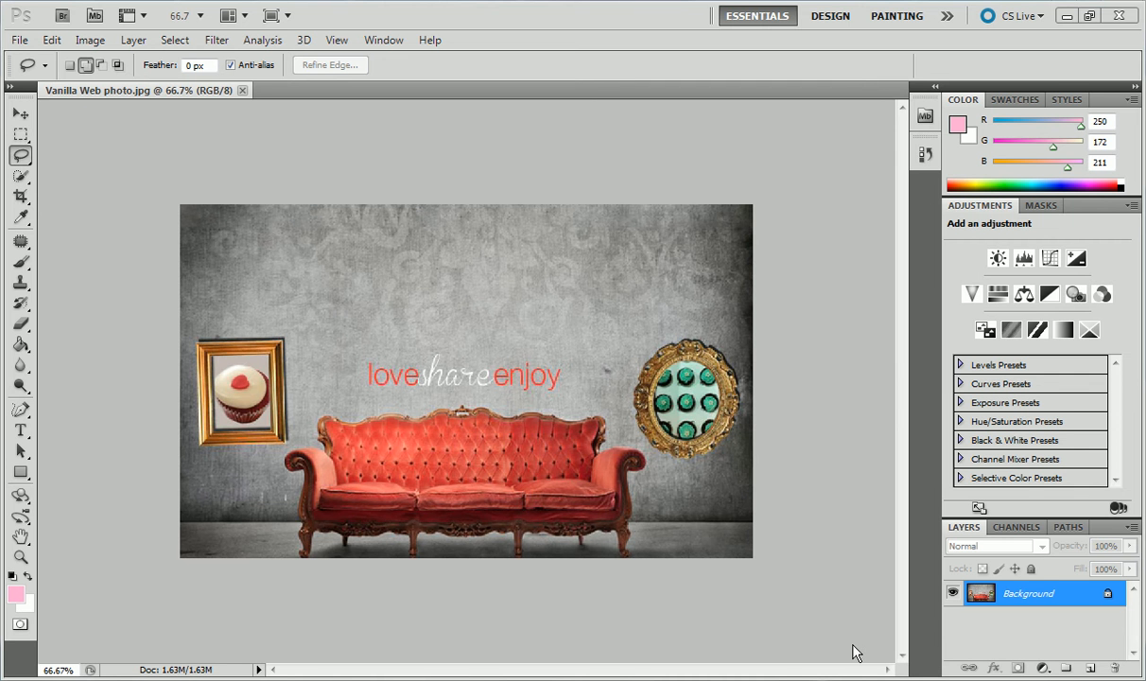
pyautogui.moveTo(419, 419)
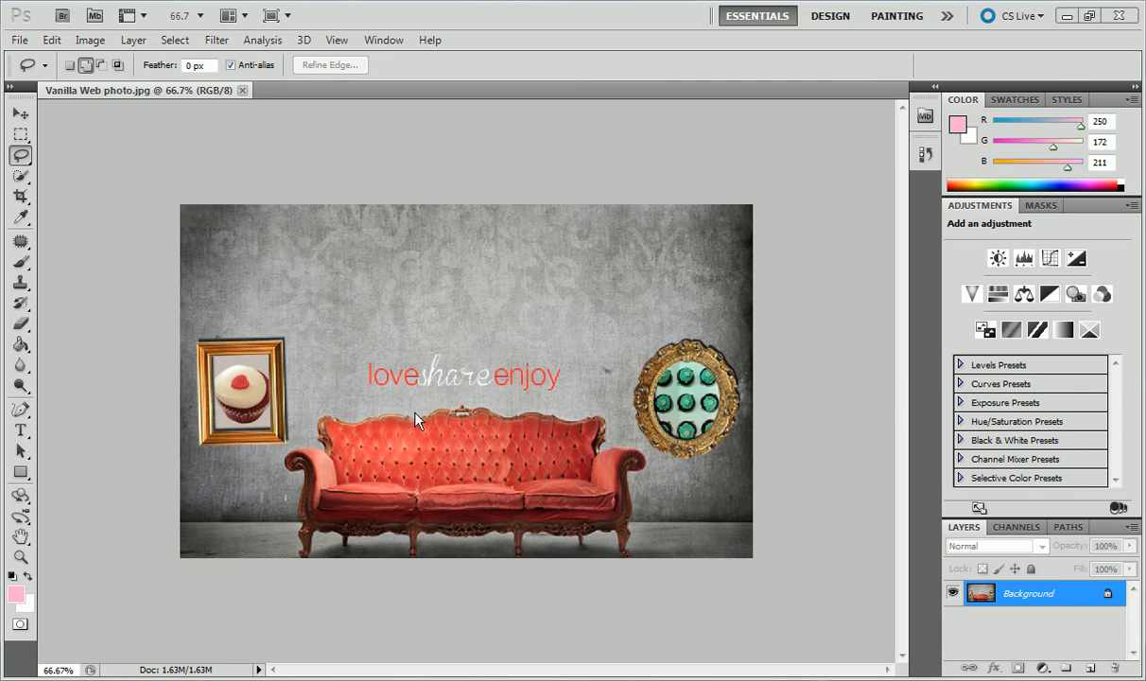
pyautogui.moveTo(263, 246)
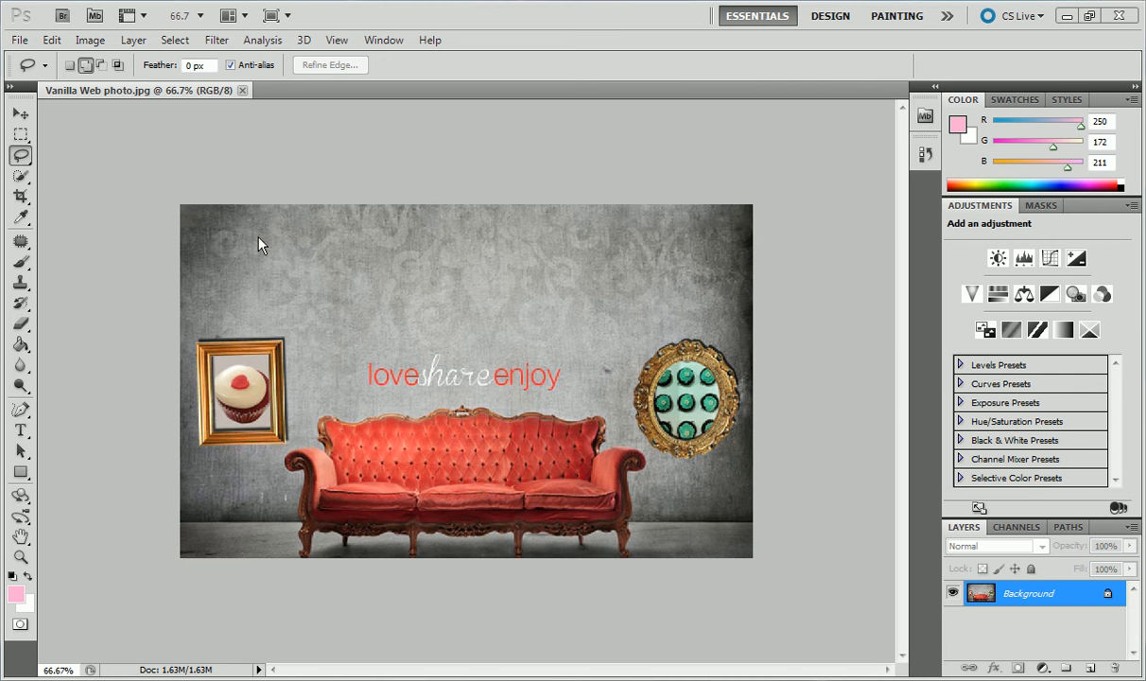
pyautogui.moveTo(510, 234)
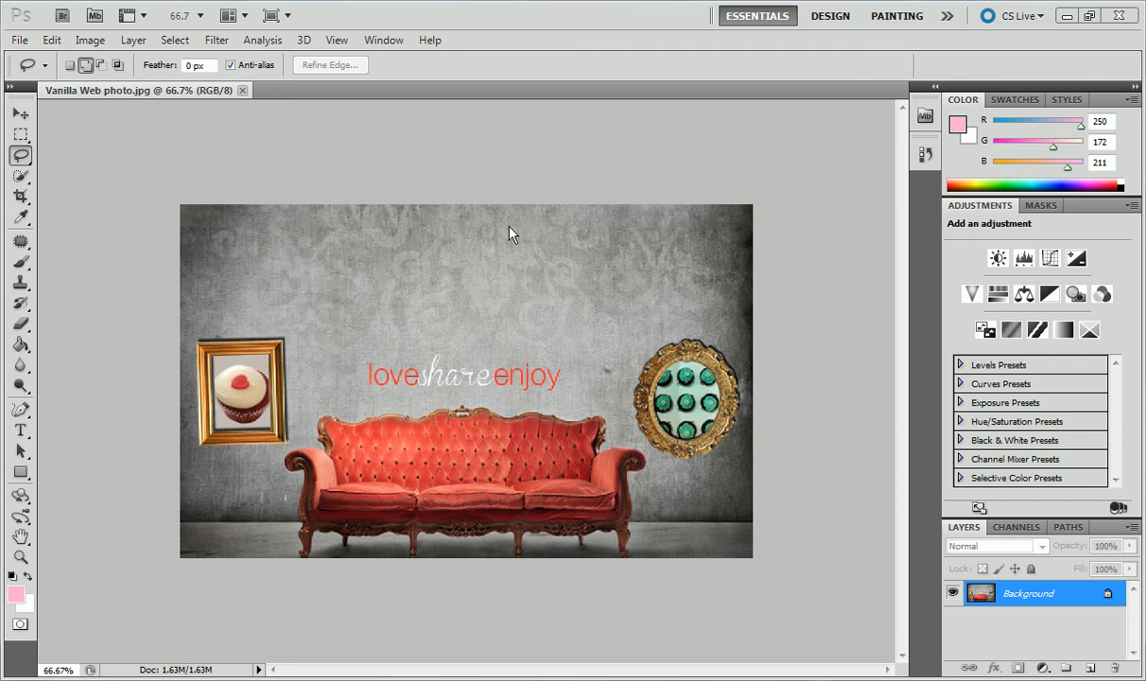
pyautogui.moveTo(363, 339)
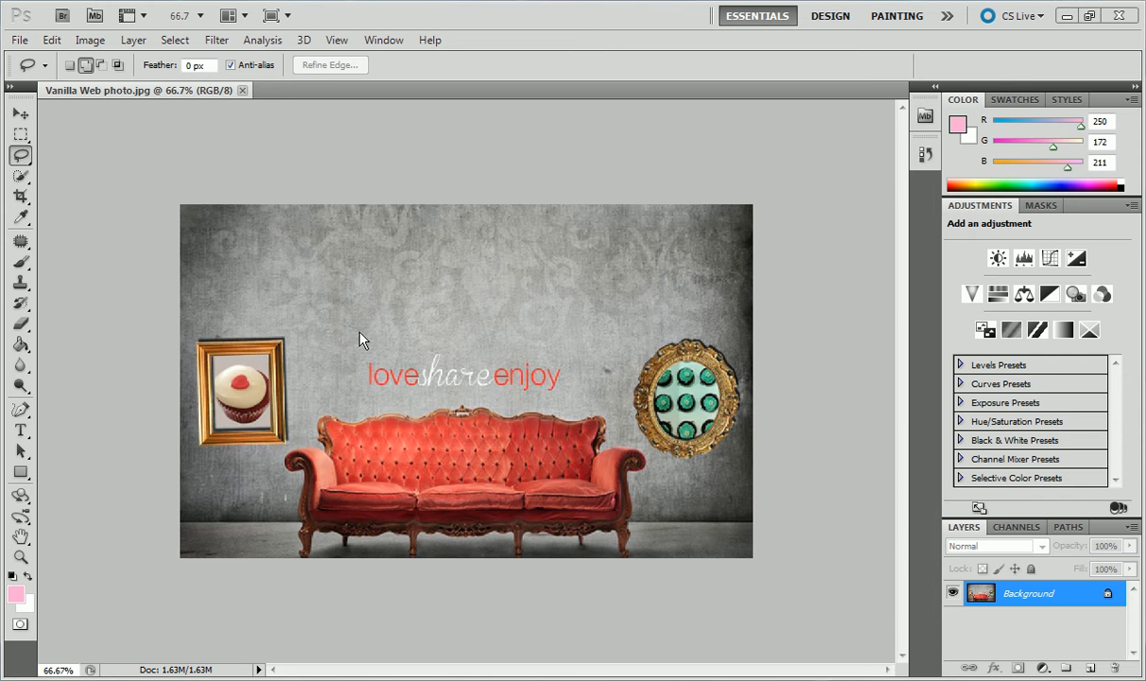
pyautogui.moveTo(236, 427)
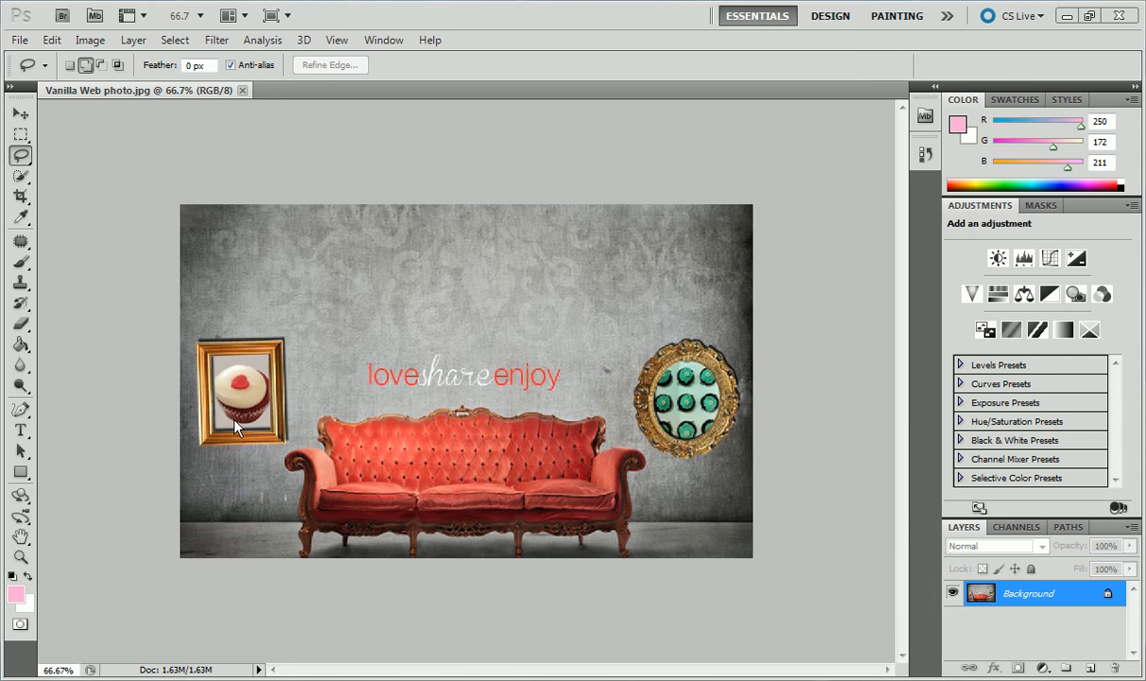
pyautogui.moveTo(604, 424)
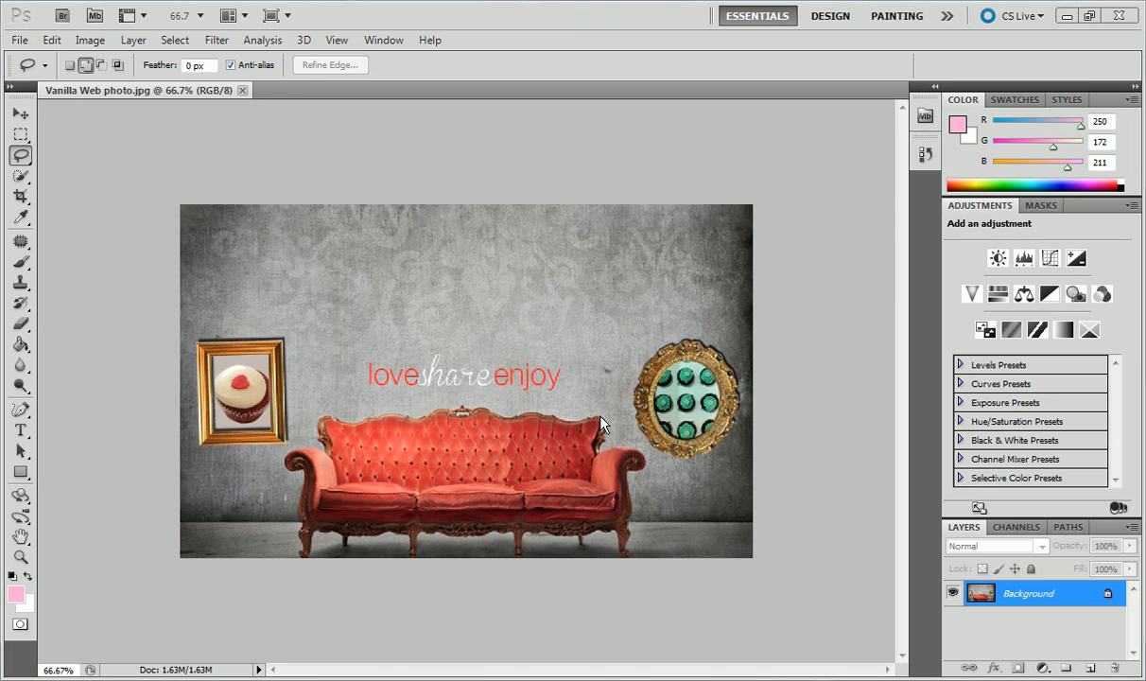
pyautogui.moveTo(215, 439)
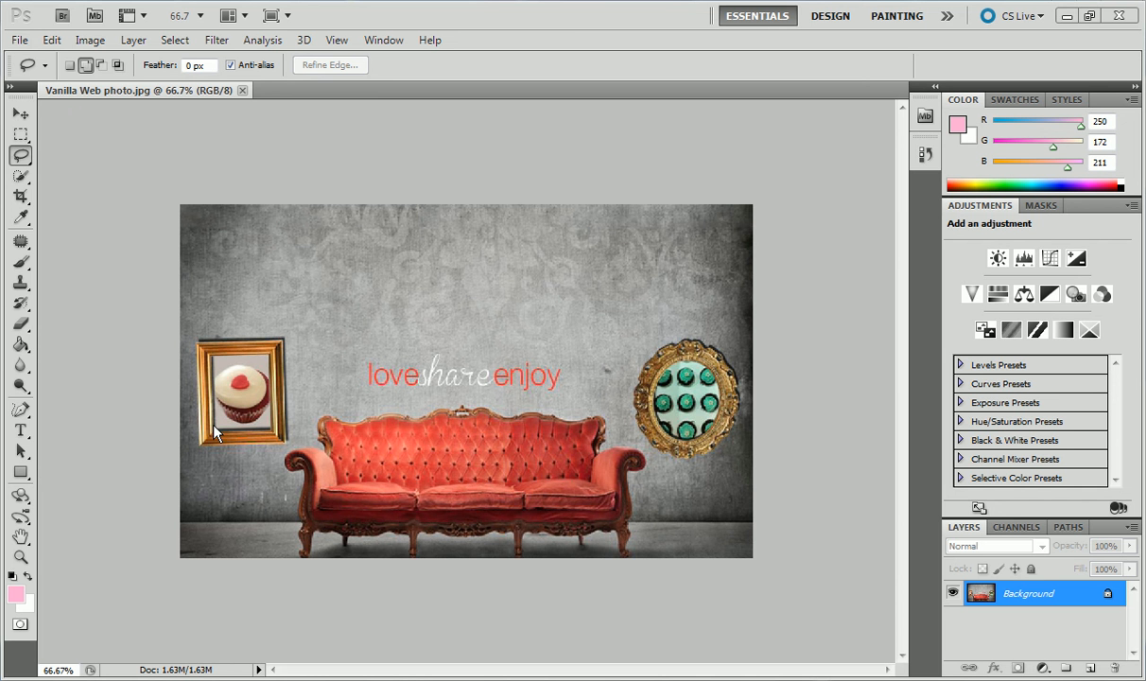
pyautogui.moveTo(196, 340)
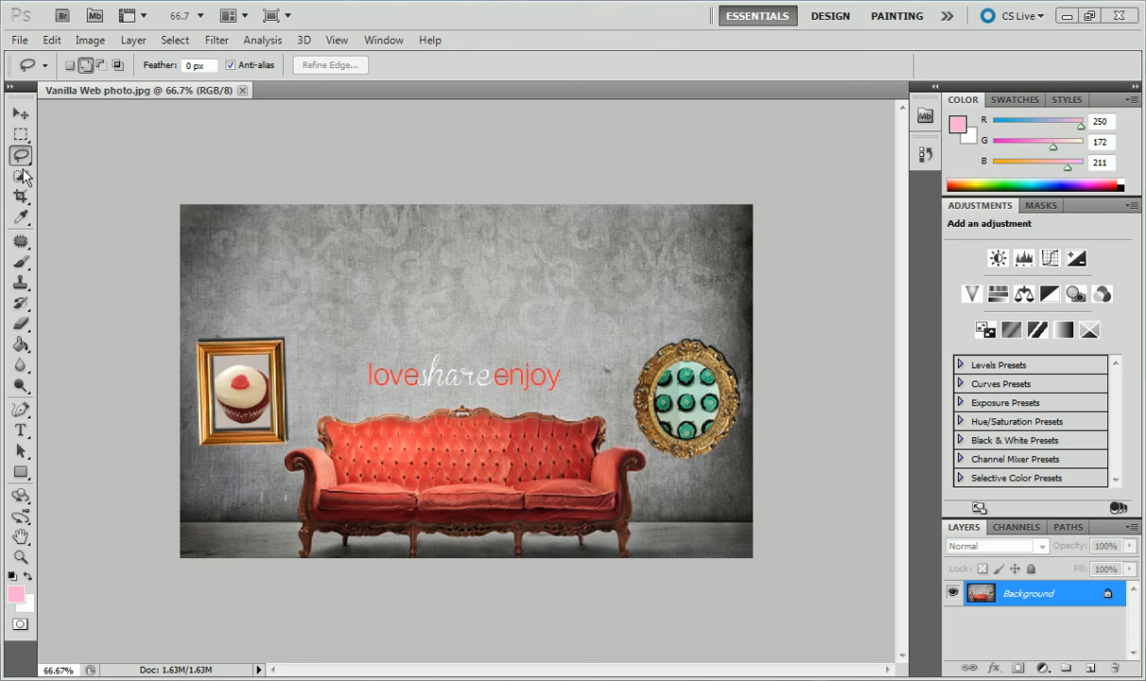
pyautogui.moveTo(150, 246)
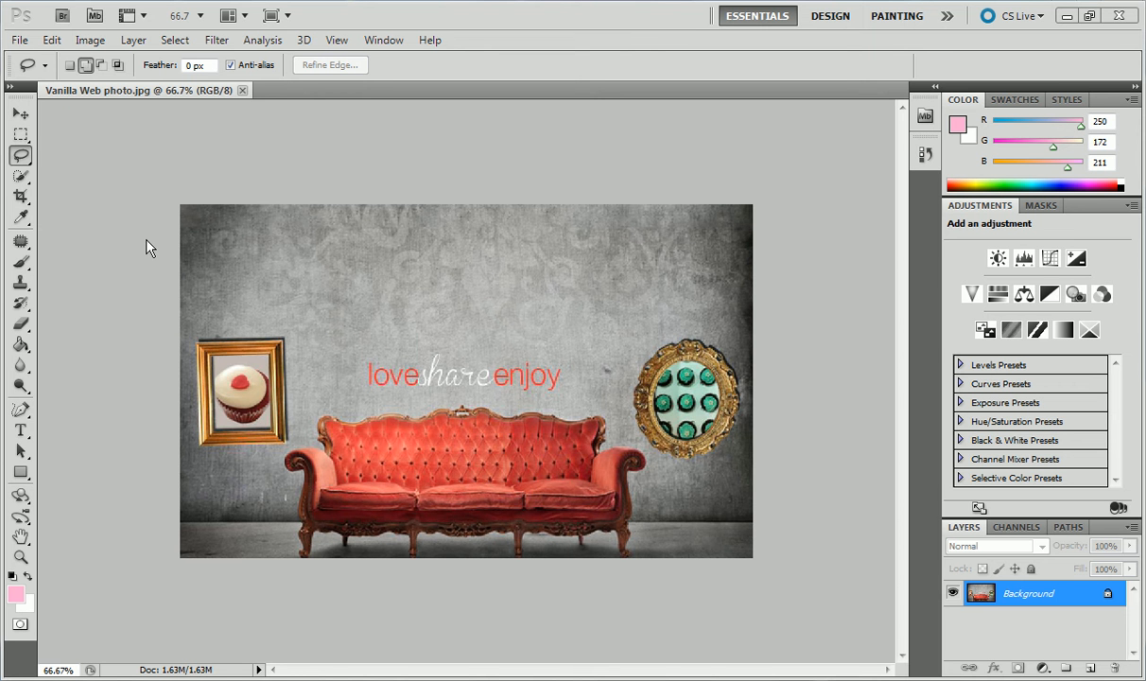
pyautogui.moveTo(23, 177)
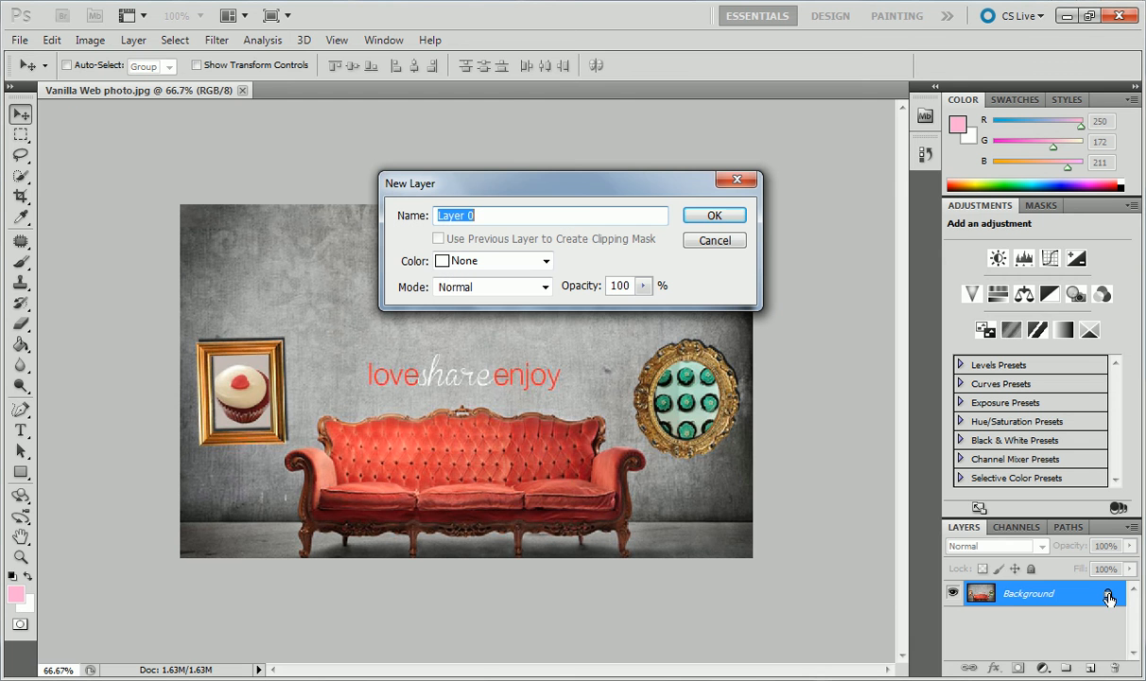
pyautogui.moveTo(790, 433)
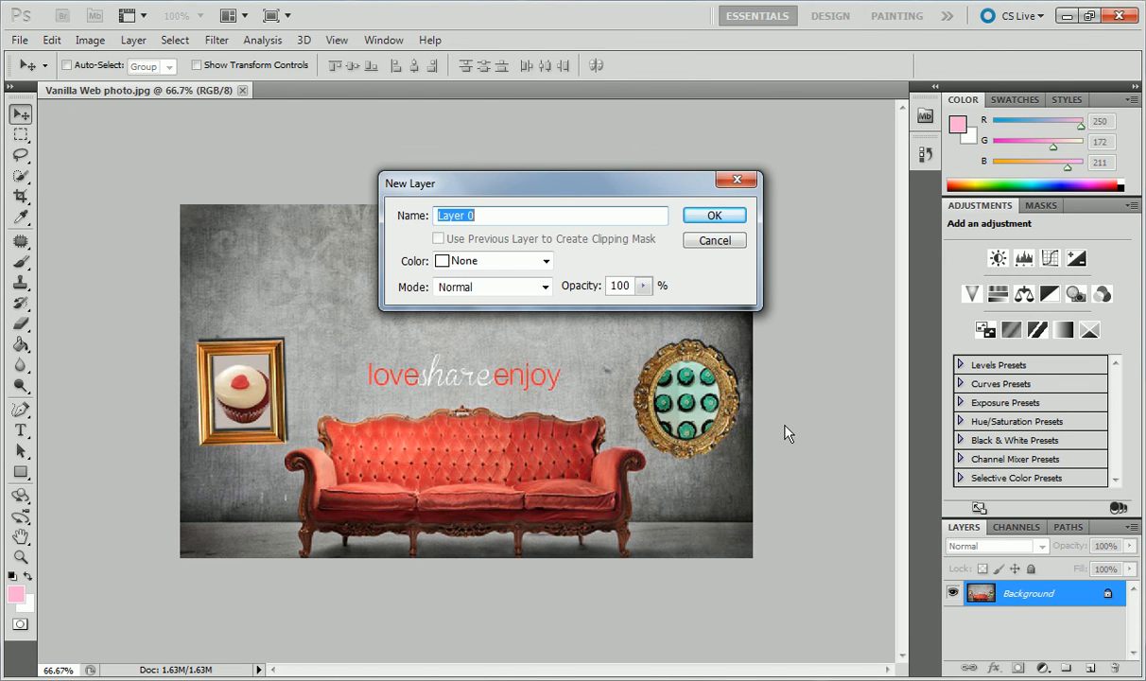
pyautogui.moveTo(1110, 598)
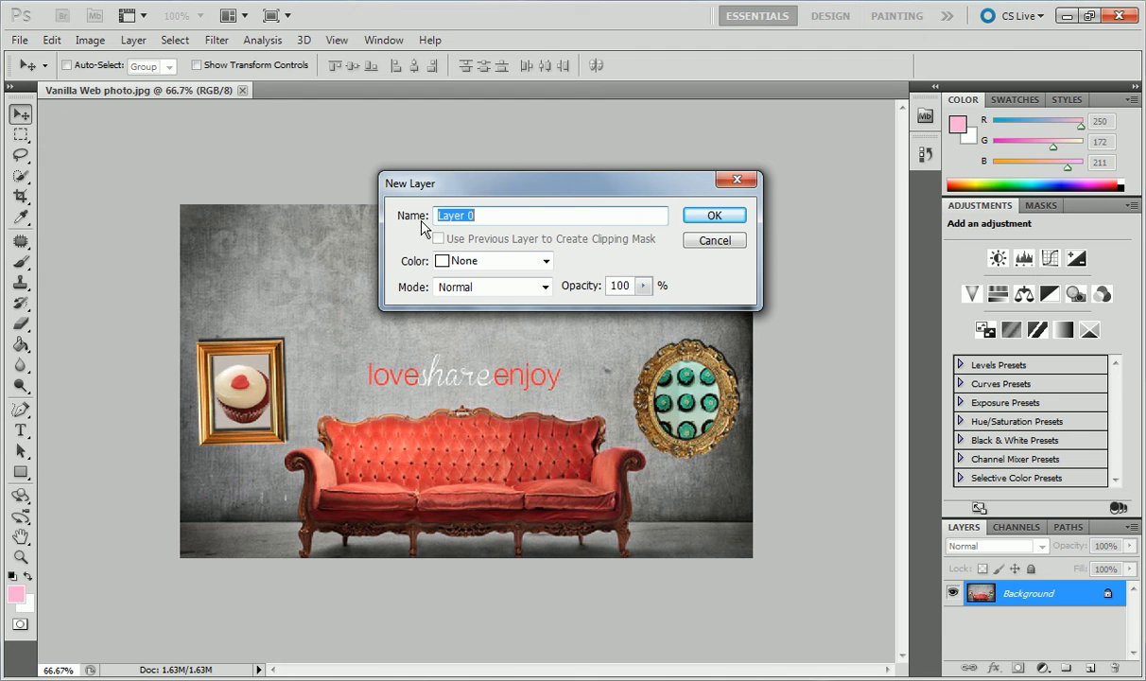
pyautogui.moveTo(715, 234)
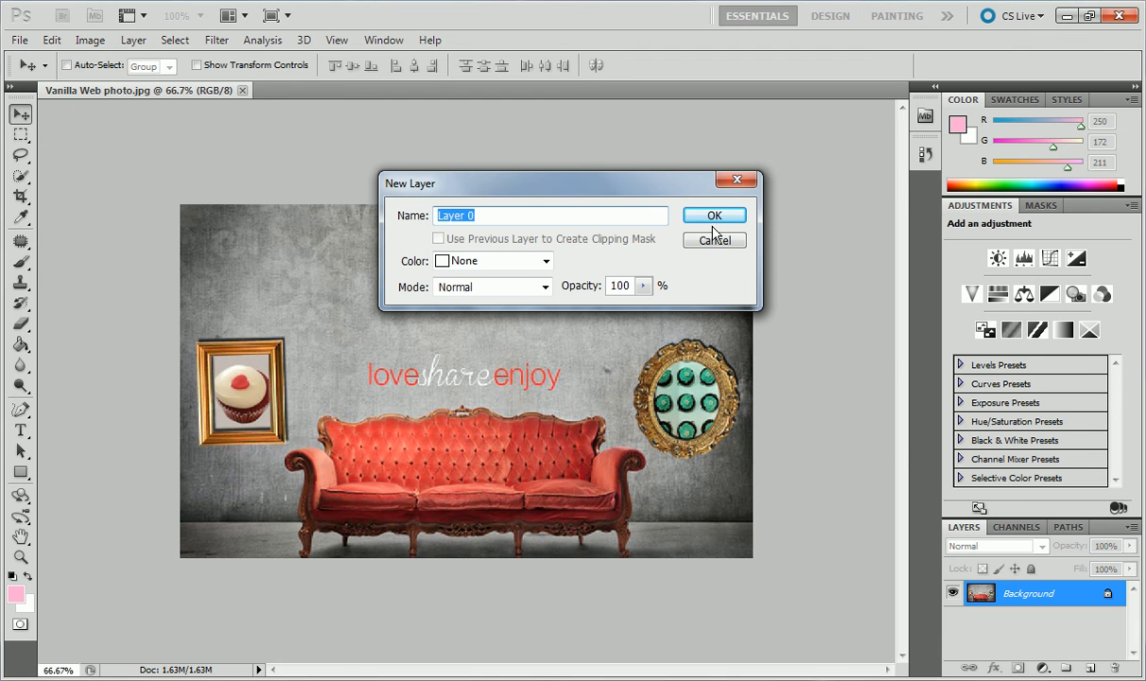
# Step: Confirm the New Layer dialog so the locked Background becomes editable Layer 0
pyautogui.click(715, 215)
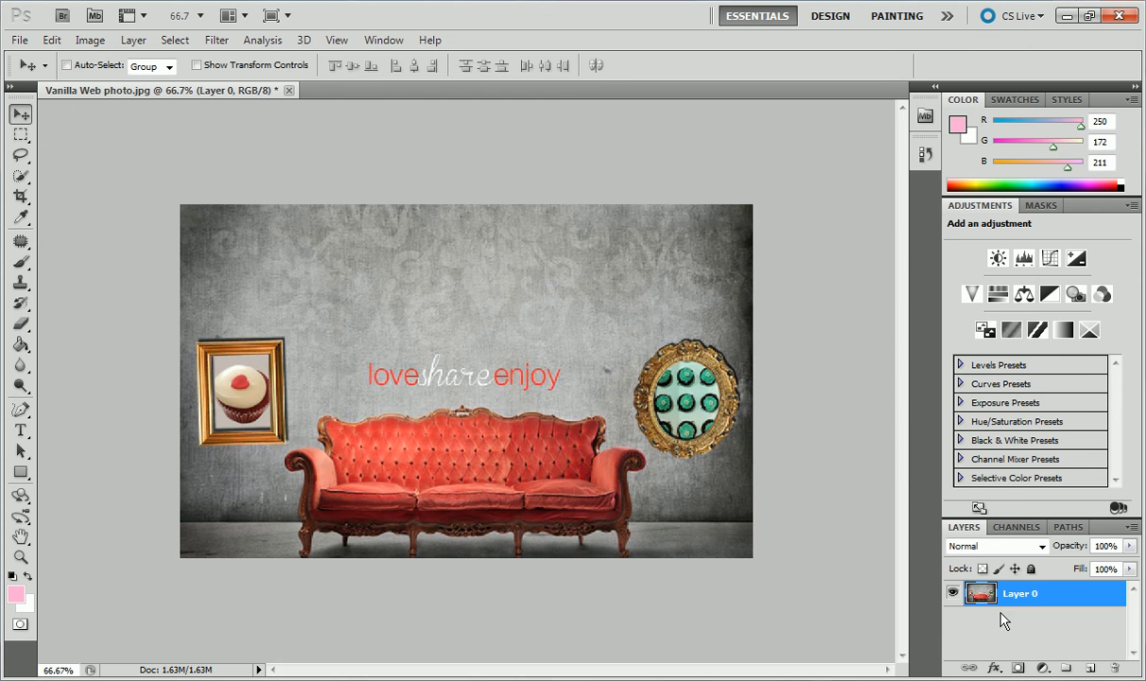
pyautogui.moveTo(681, 450)
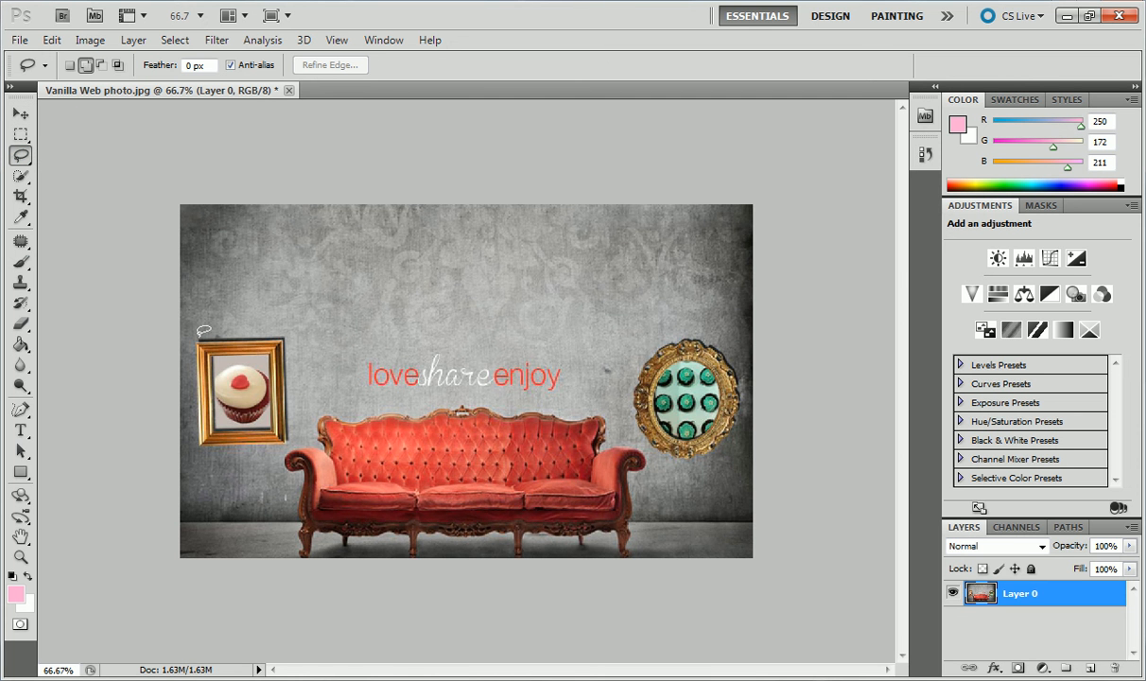
pyautogui.moveTo(250, 331)
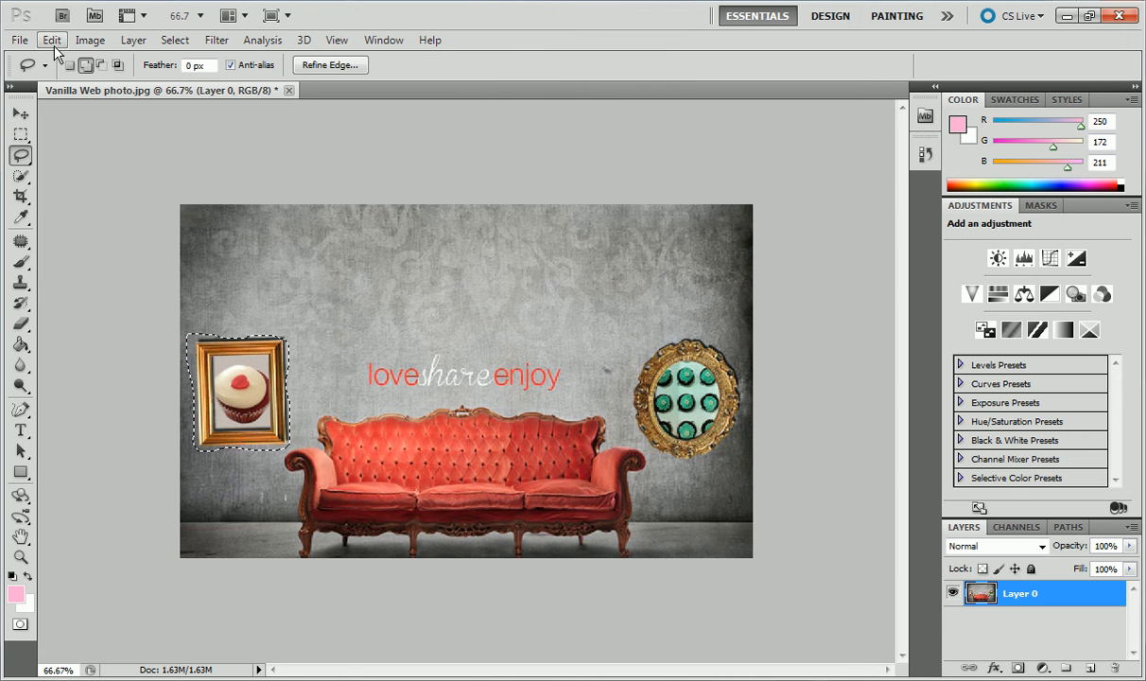
# Step: Fill the lassoed left cupcake frame with Content-Aware via Edit > Fill, replacing it with wall texture
pyautogui.click(51, 40)
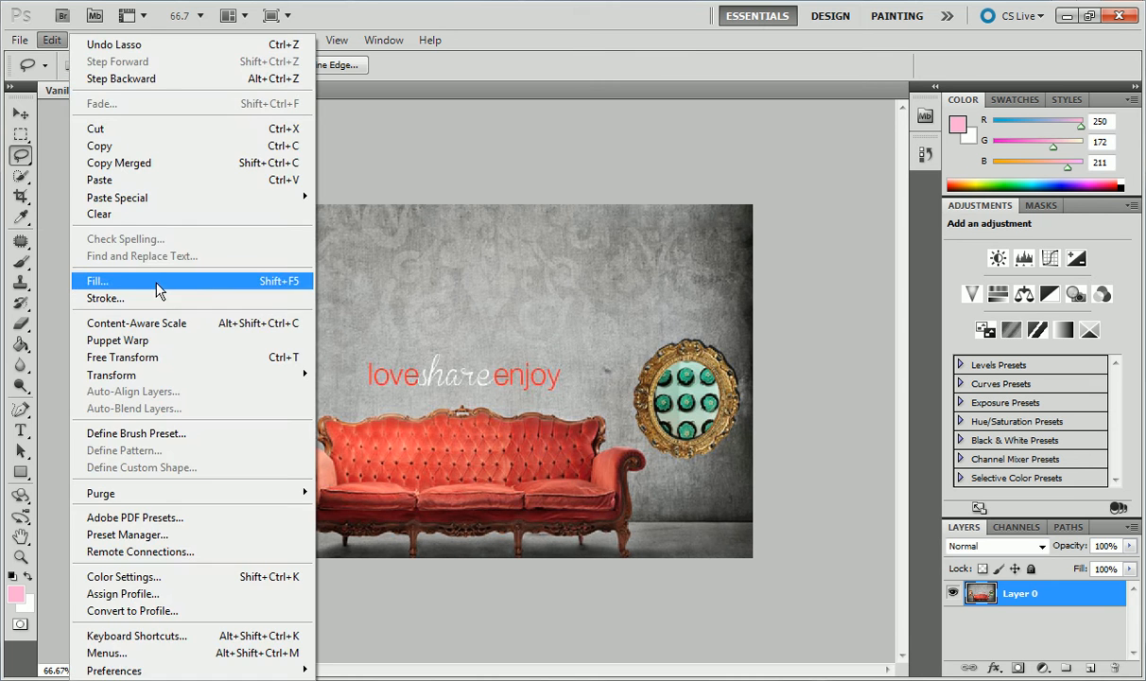
pyautogui.click(97, 280)
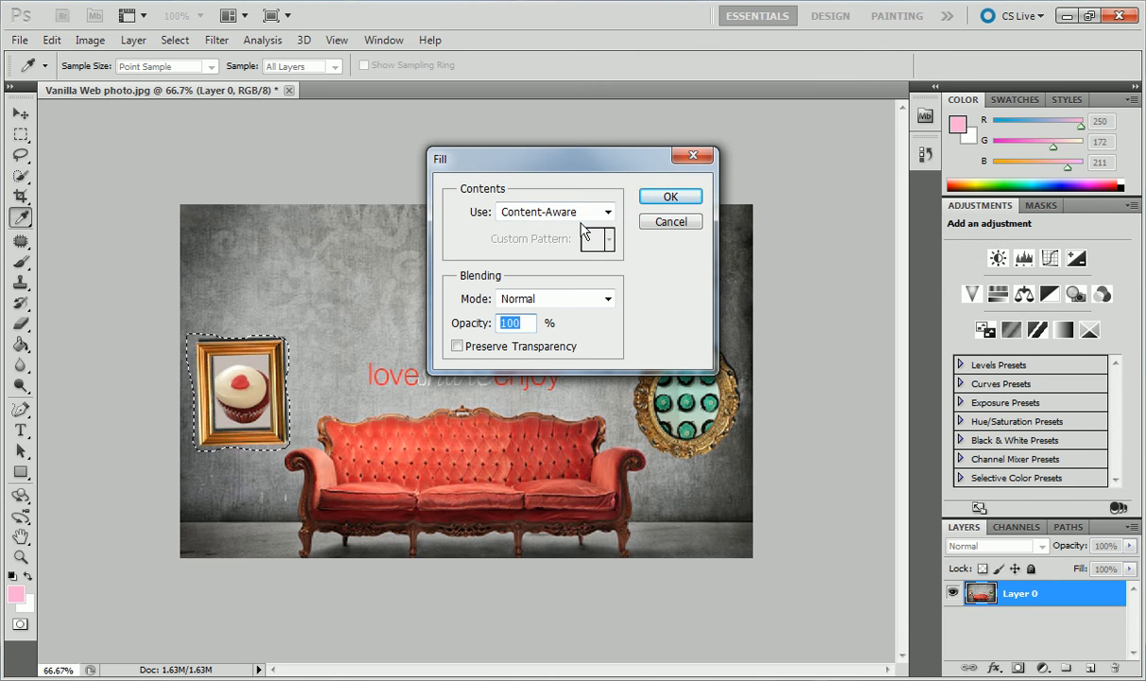
pyautogui.click(605, 212)
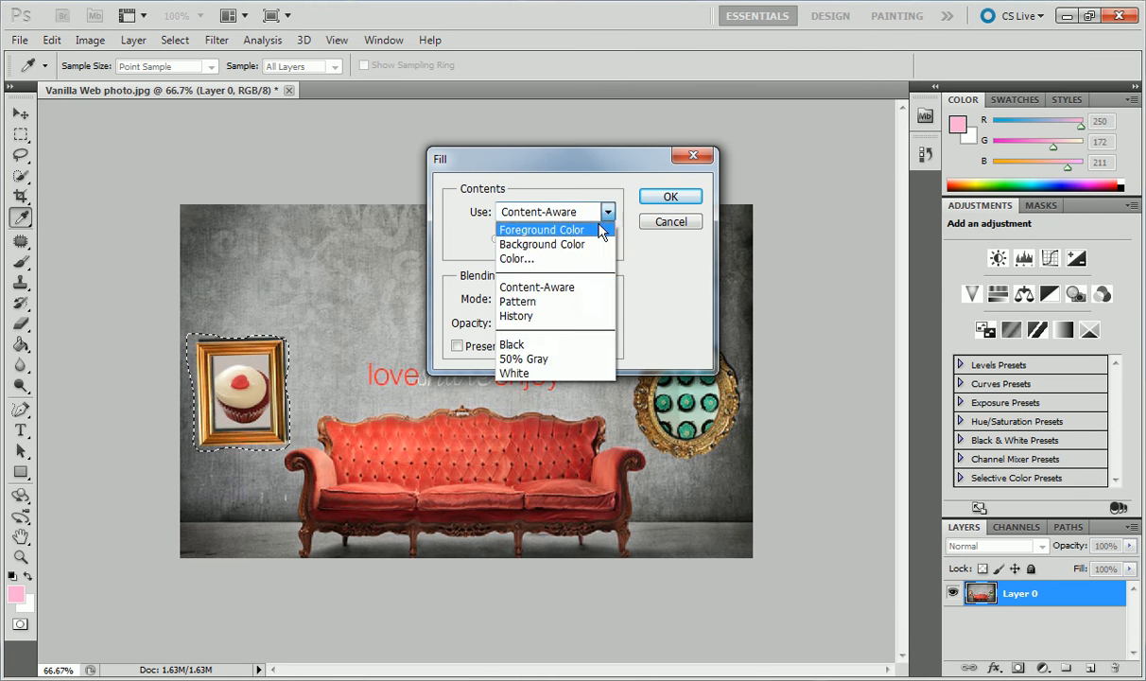
pyautogui.click(540, 229)
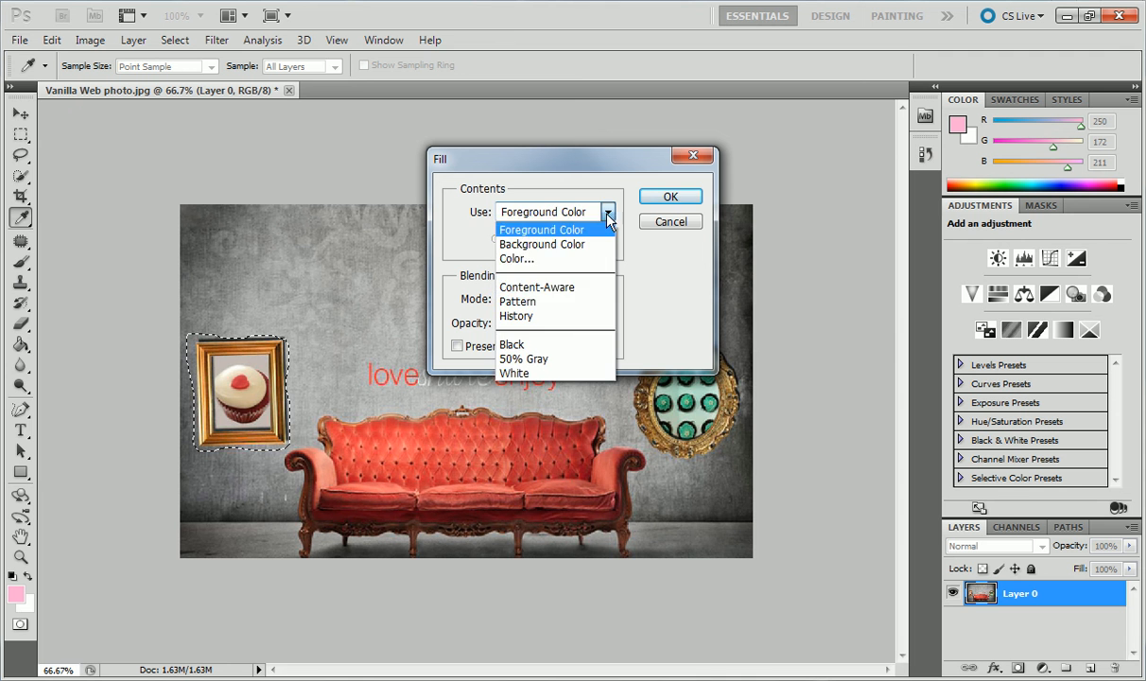
pyautogui.click(537, 288)
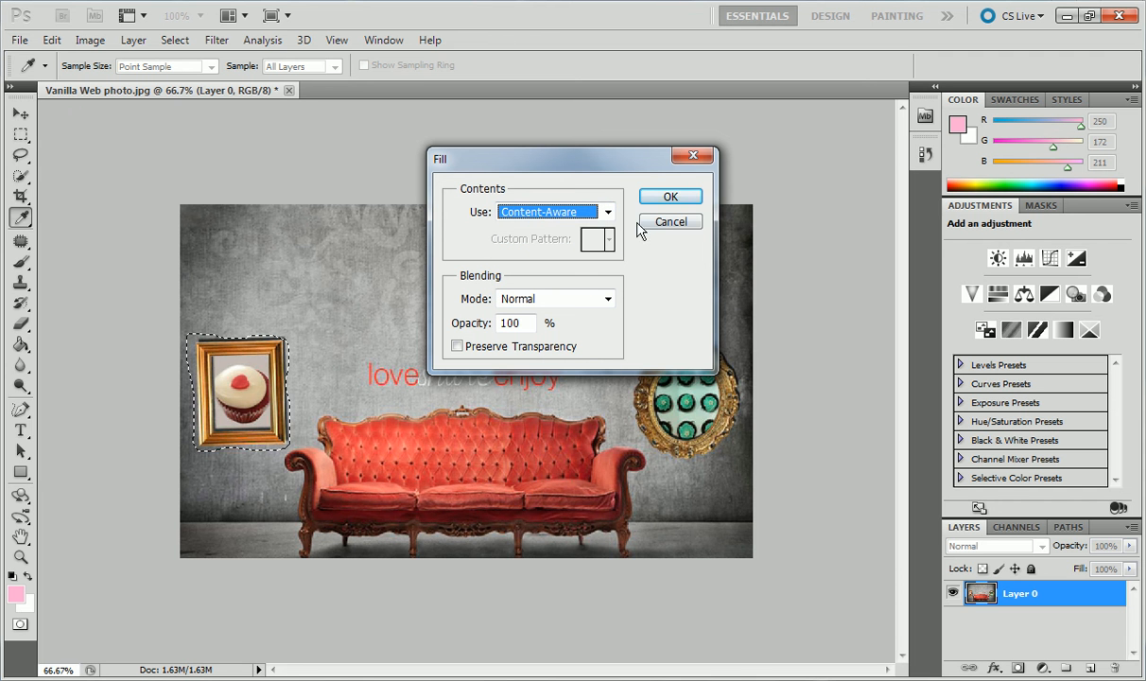
pyautogui.click(669, 194)
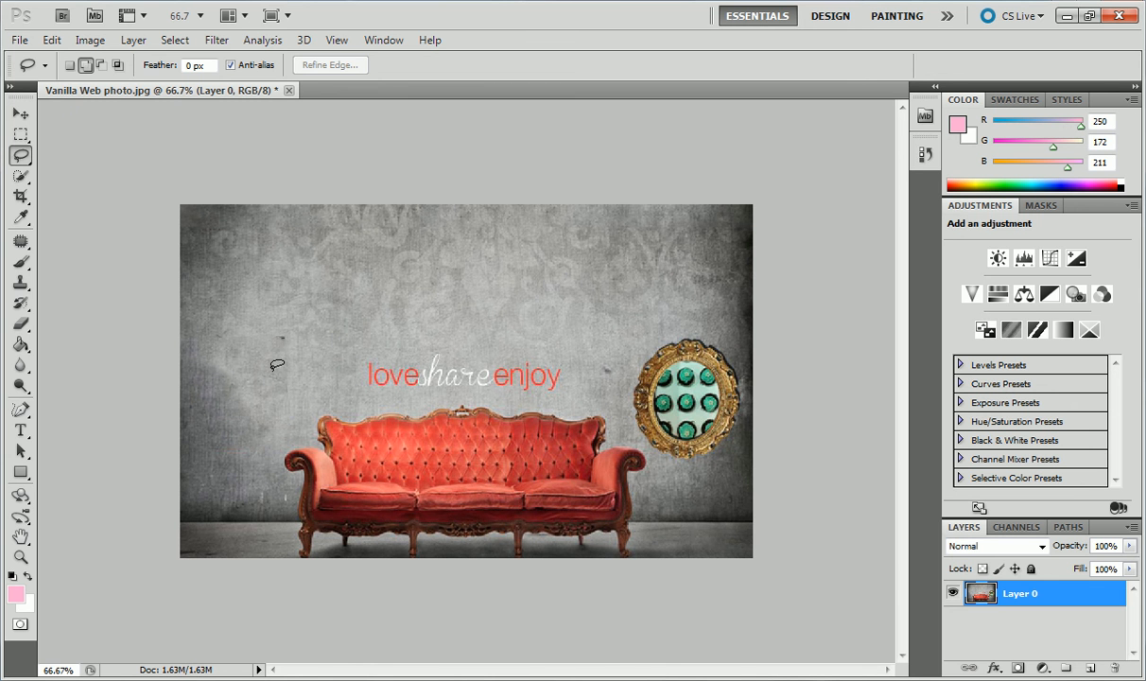
pyautogui.moveTo(632, 363)
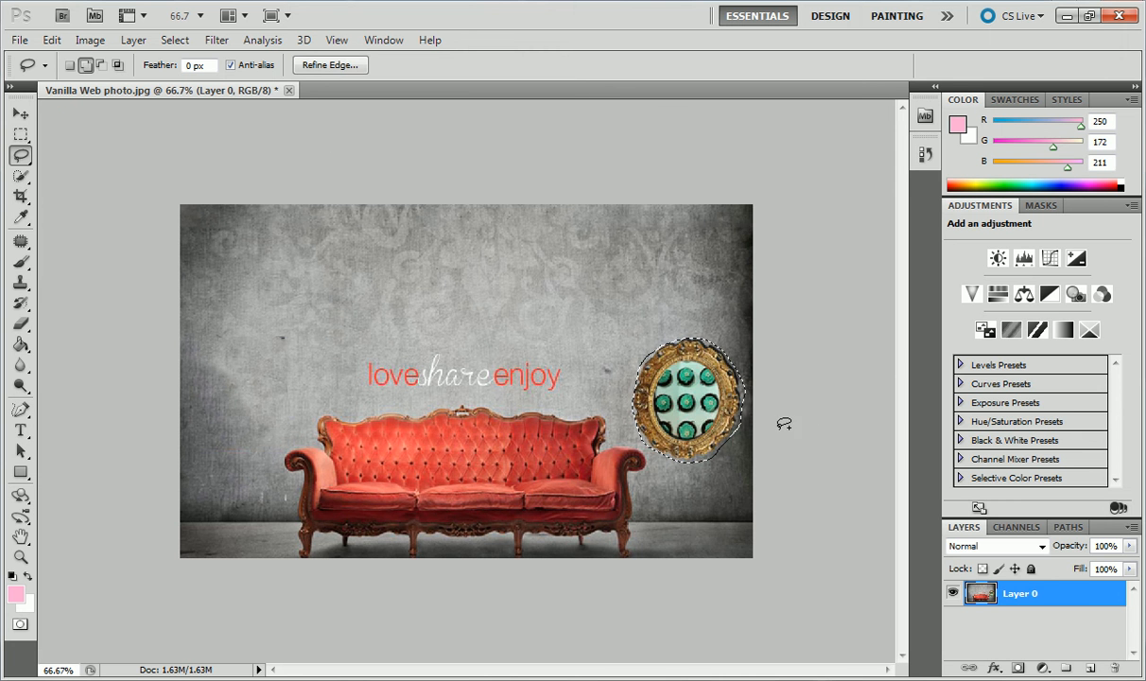
# Step: Content-Aware fill the lassoed round teal frame on the right, then deselect the area
pyautogui.click(51, 39)
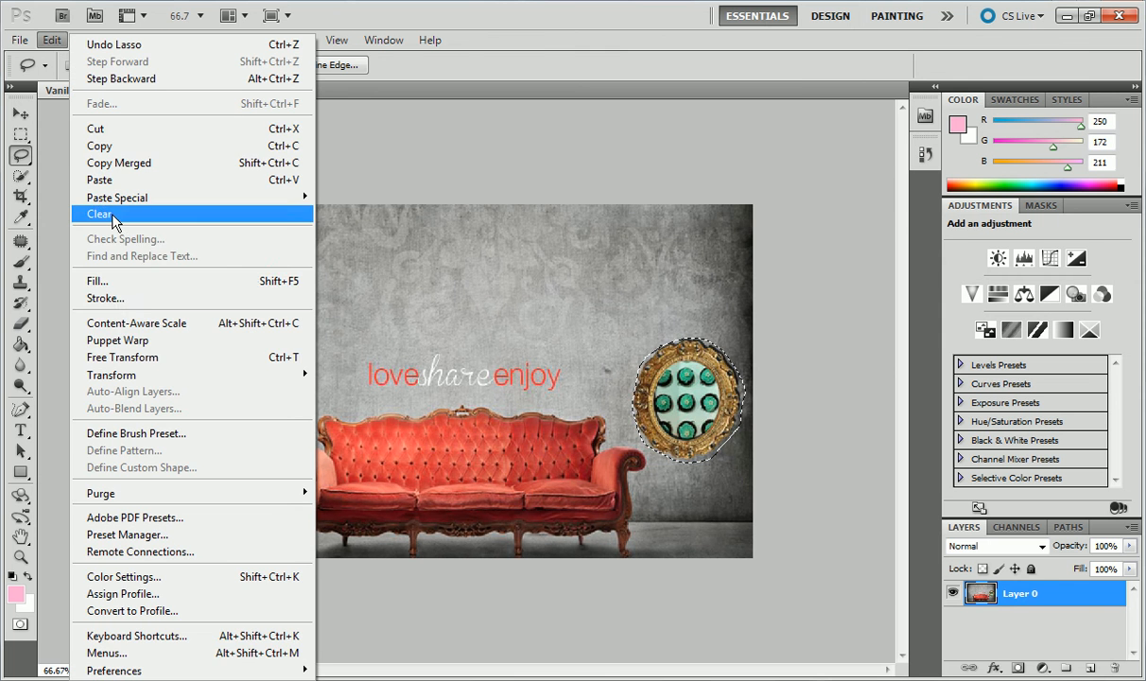
pyautogui.click(98, 280)
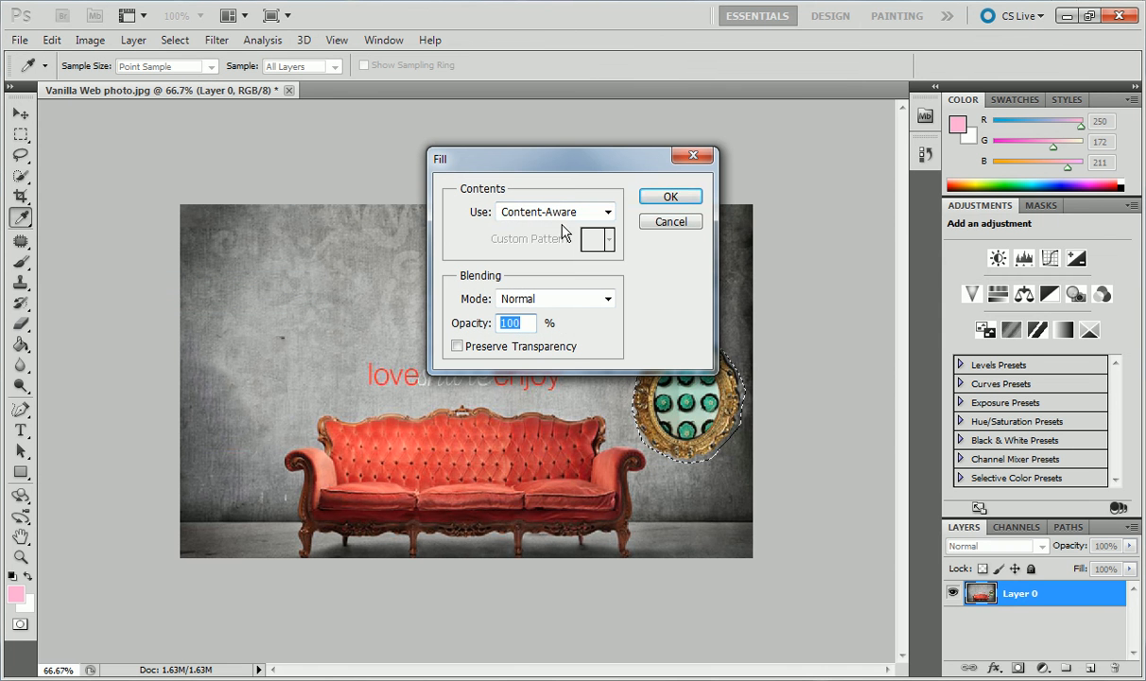
pyautogui.click(669, 195)
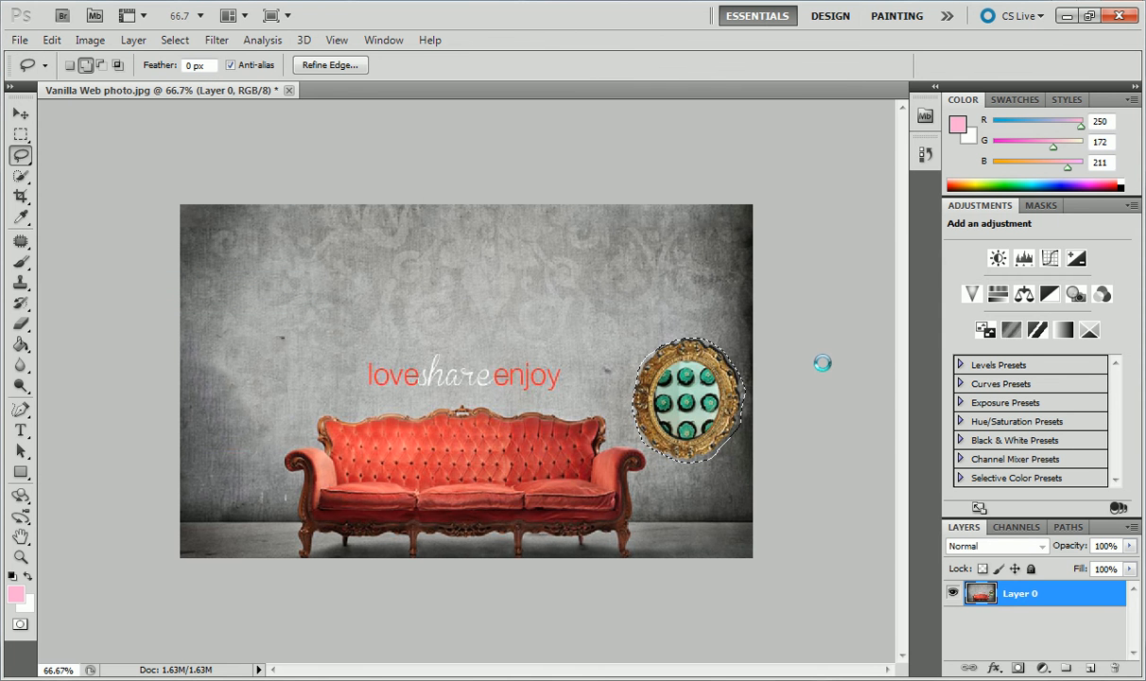
pyautogui.press('Delete')
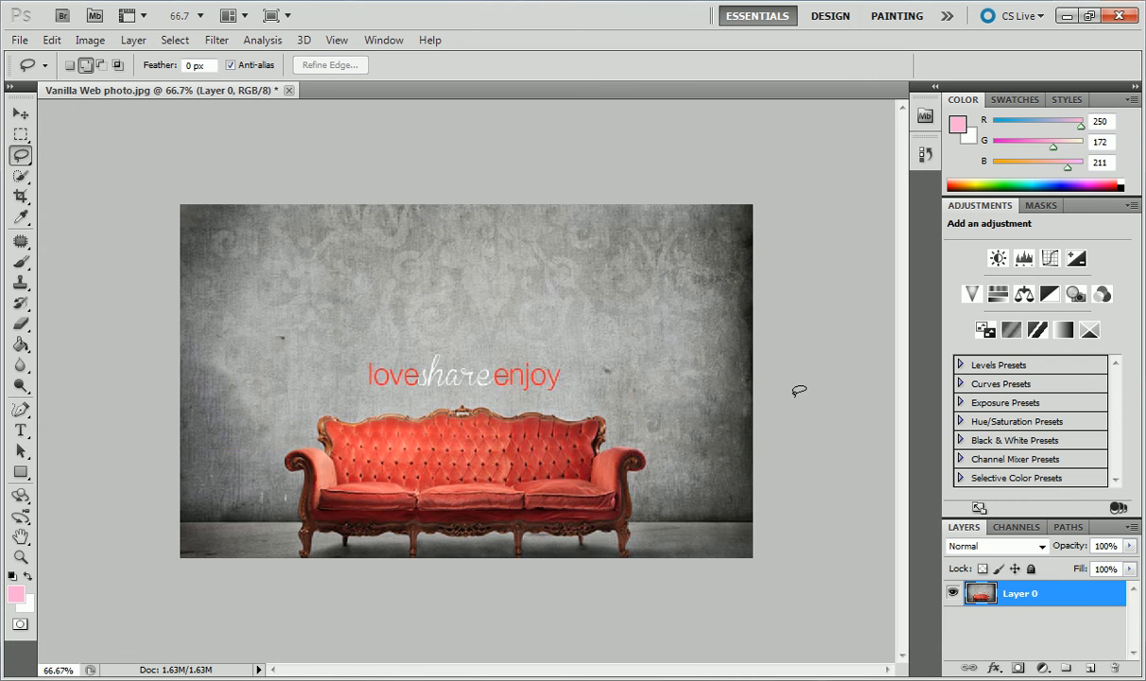
pyautogui.moveTo(385, 376)
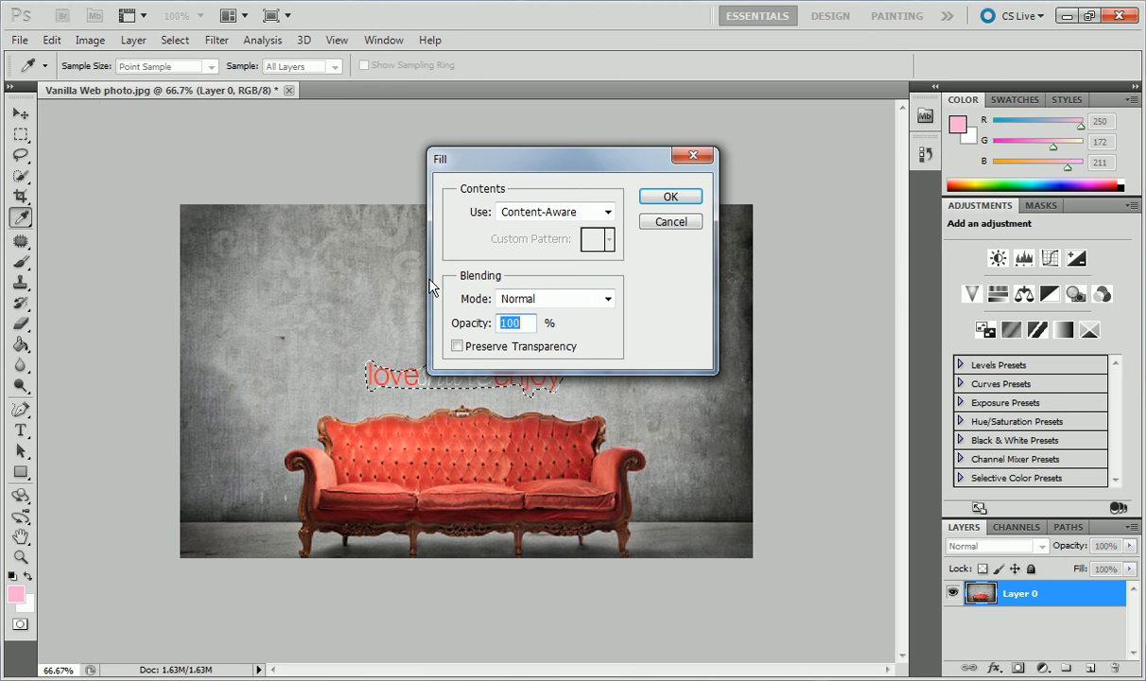
# Step: Apply Content-Aware fill over the lassoed 'love share enjoy' text above the sofa
pyautogui.click(669, 195)
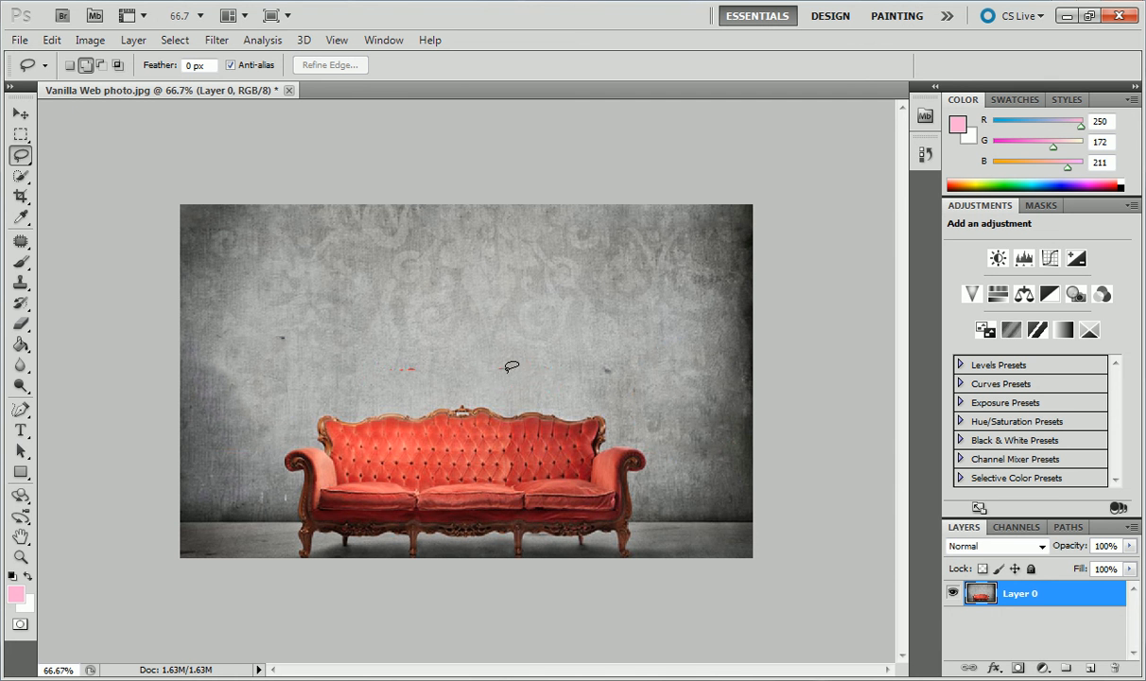
pyautogui.moveTo(505, 378)
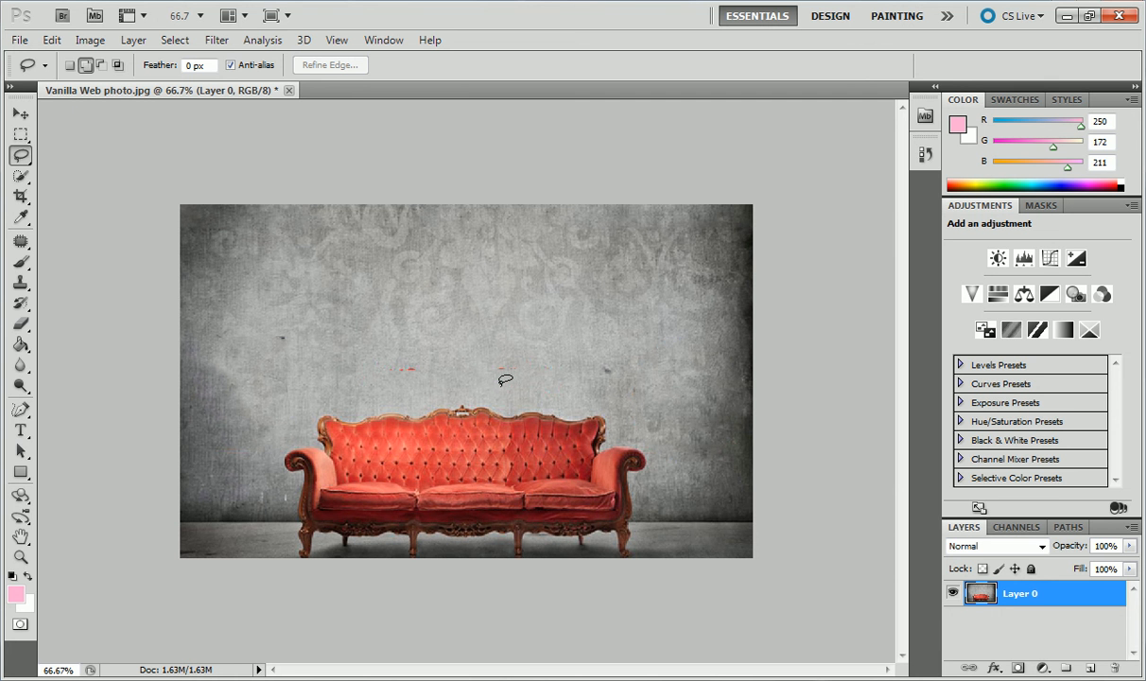
pyautogui.moveTo(357, 375)
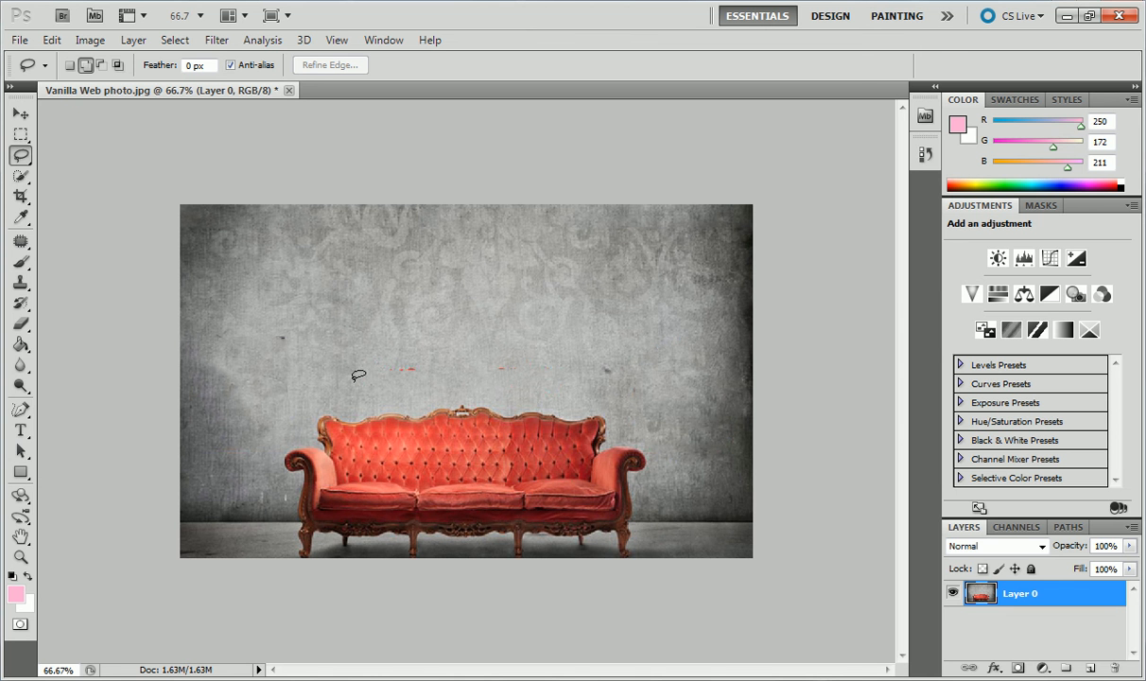